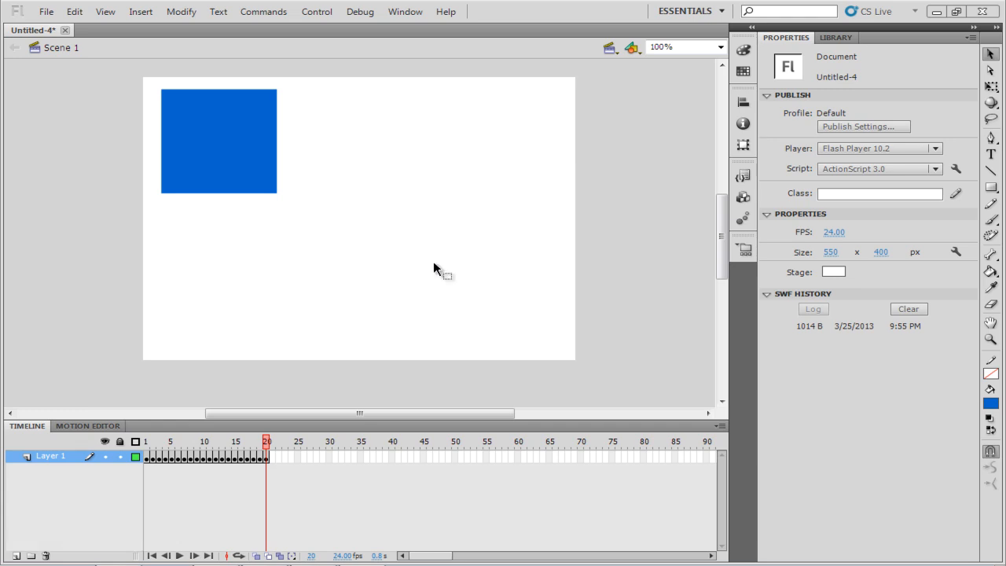
# Step: Bring up the File menu to reach the Import submenu
pyautogui.click(46, 11)
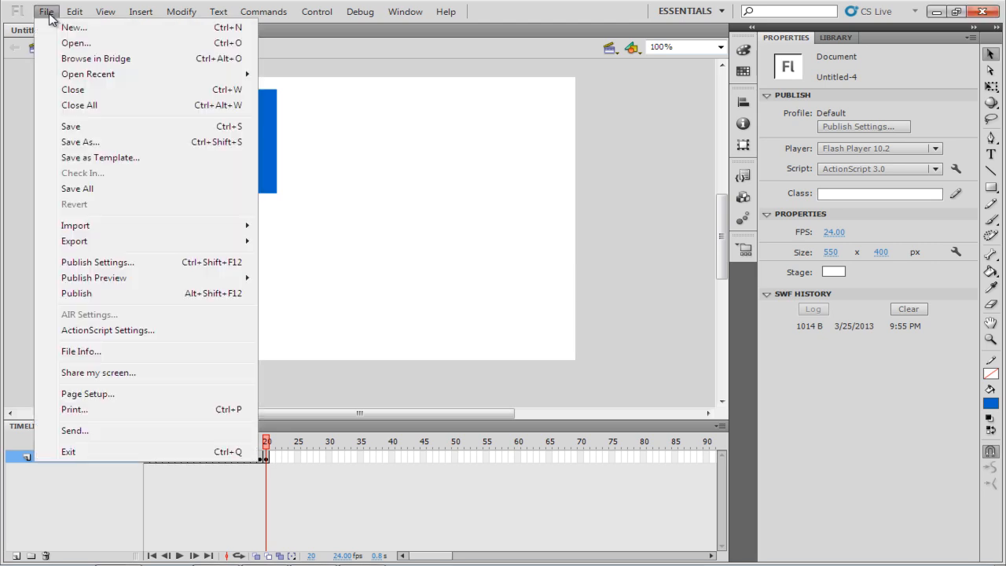
pyautogui.moveTo(76, 226)
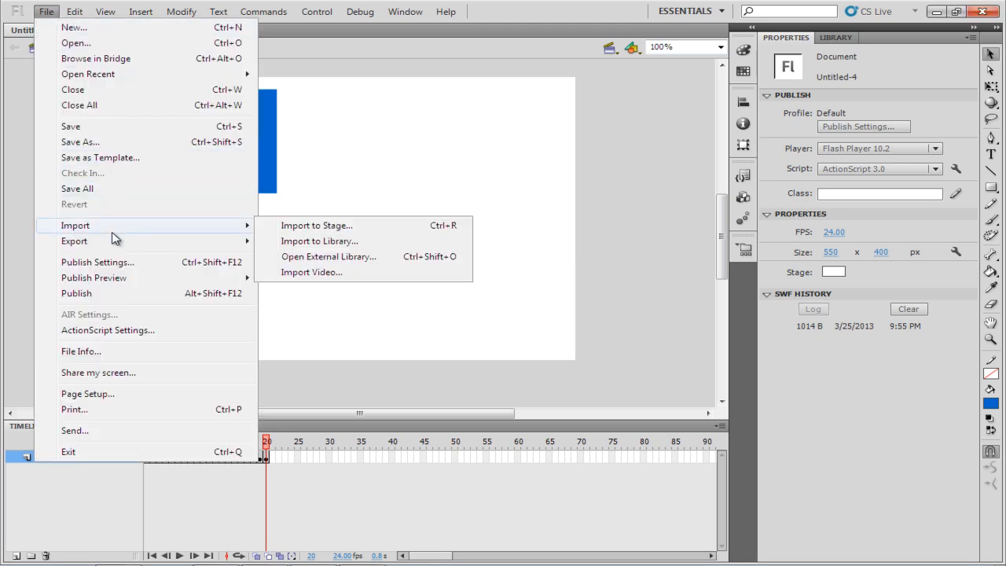
# Step: Import the Basic Animation SWF from the Desktop onto the stage as a new layer
pyautogui.click(316, 227)
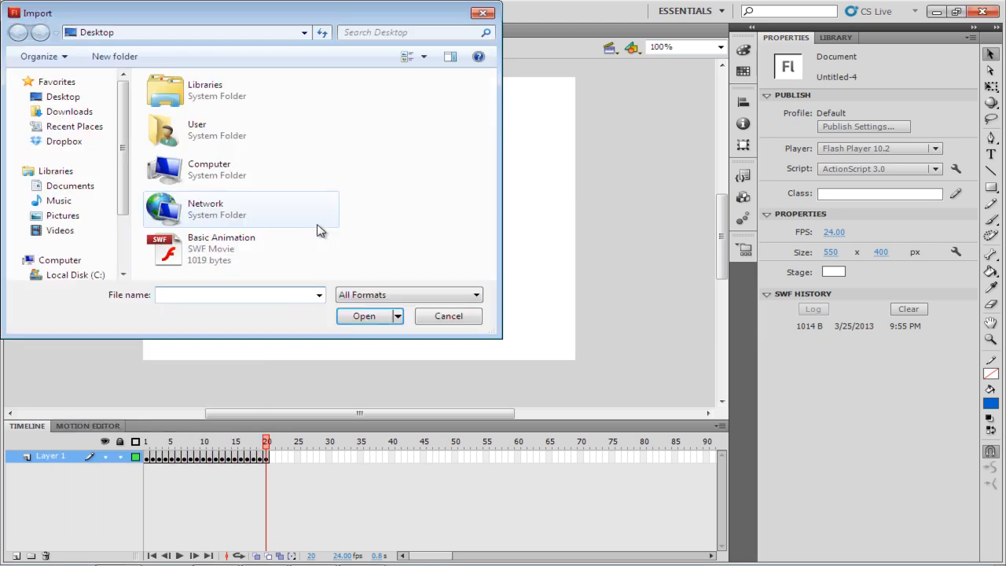
pyautogui.click(221, 248)
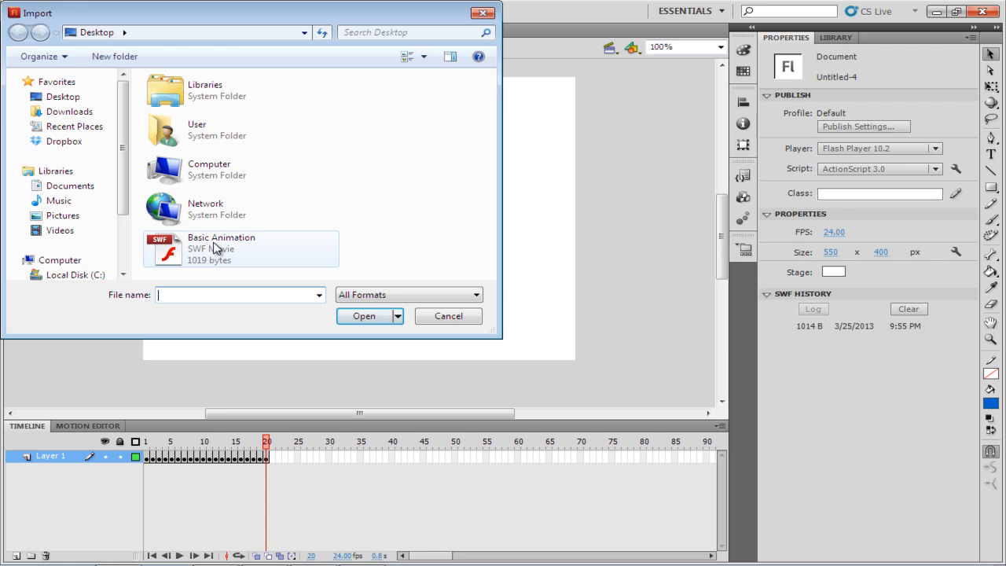
pyautogui.moveTo(220, 250)
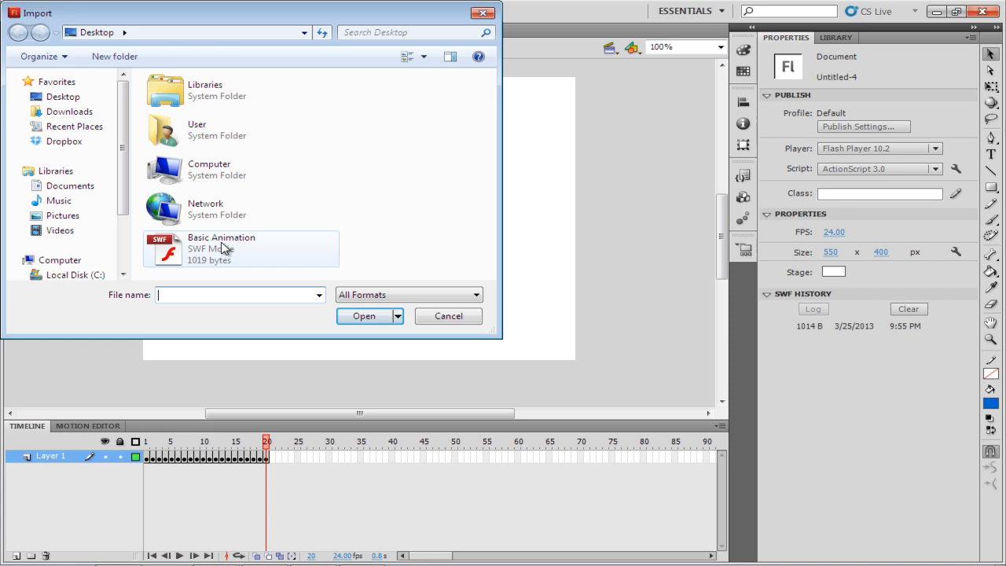
pyautogui.moveTo(234, 248)
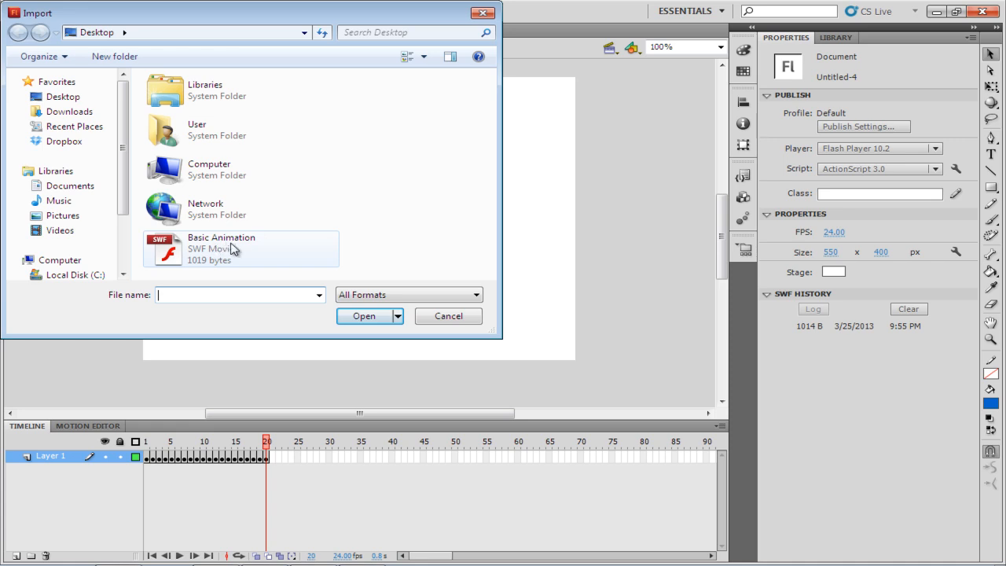
pyautogui.click(364, 314)
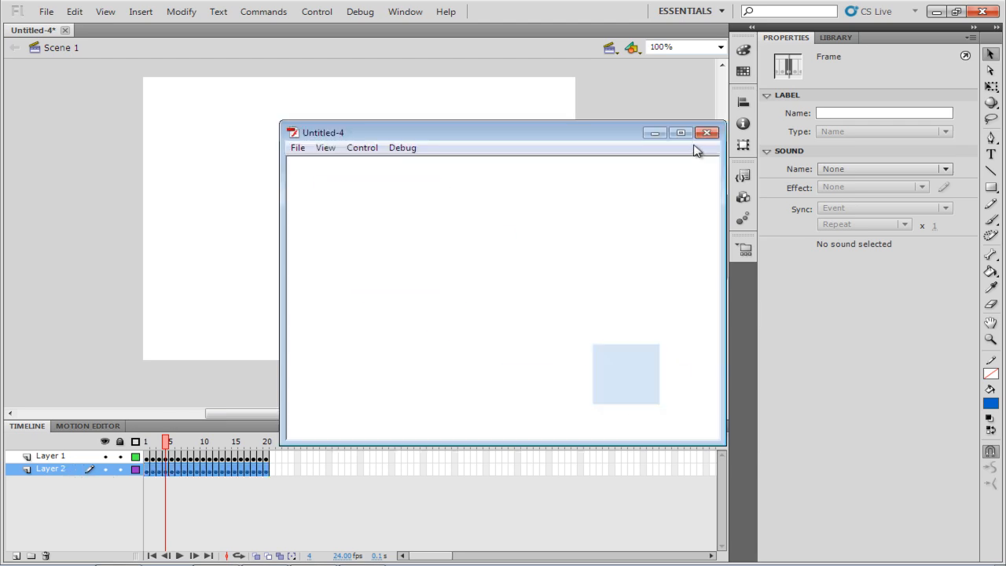
# Step: Close the test-movie preview and return to the File menu for exporting
pyautogui.click(705, 132)
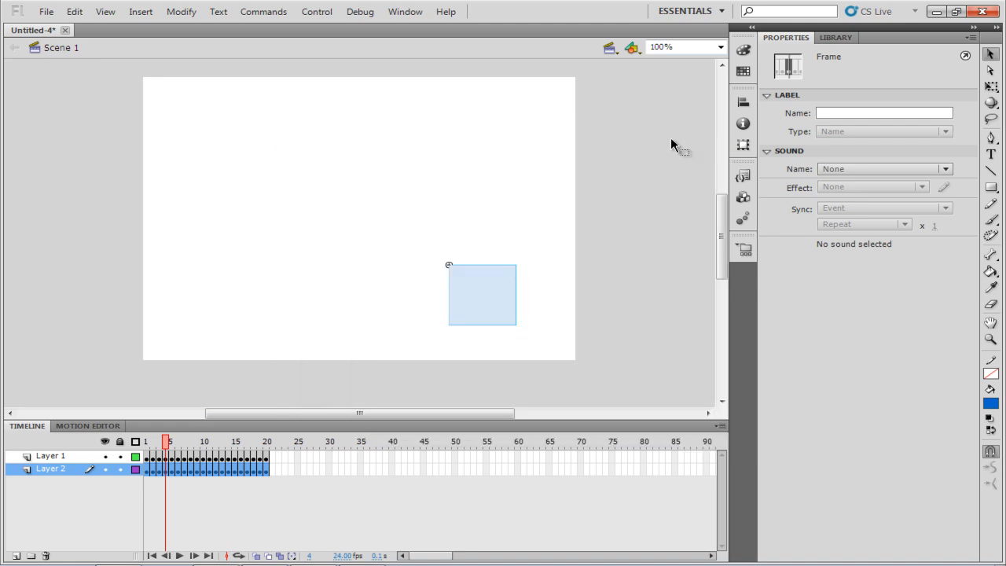
pyautogui.click(46, 11)
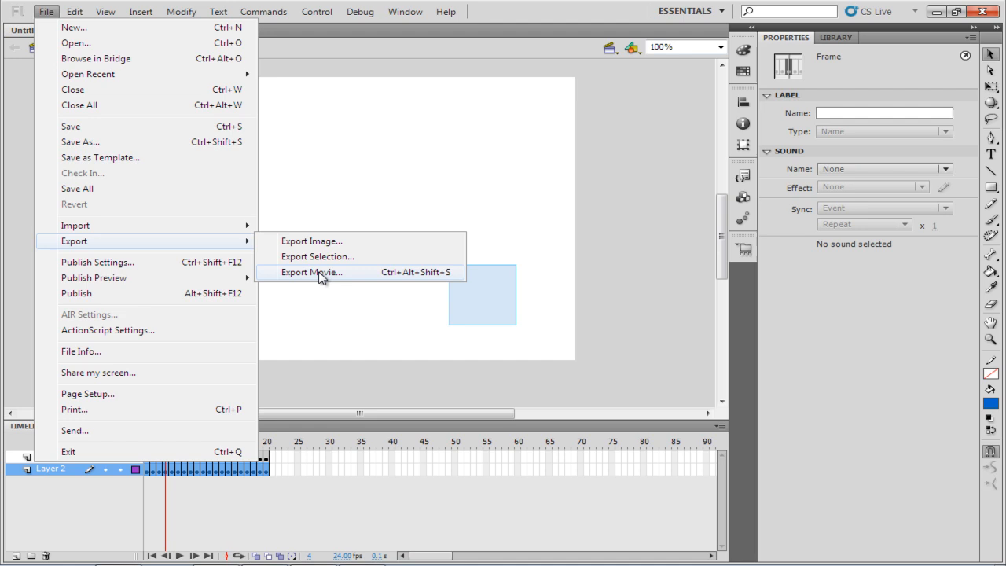
# Step: Export the movie to the Desktop as Untitled-4 in Windows AVI (*.avi) format
pyautogui.click(311, 272)
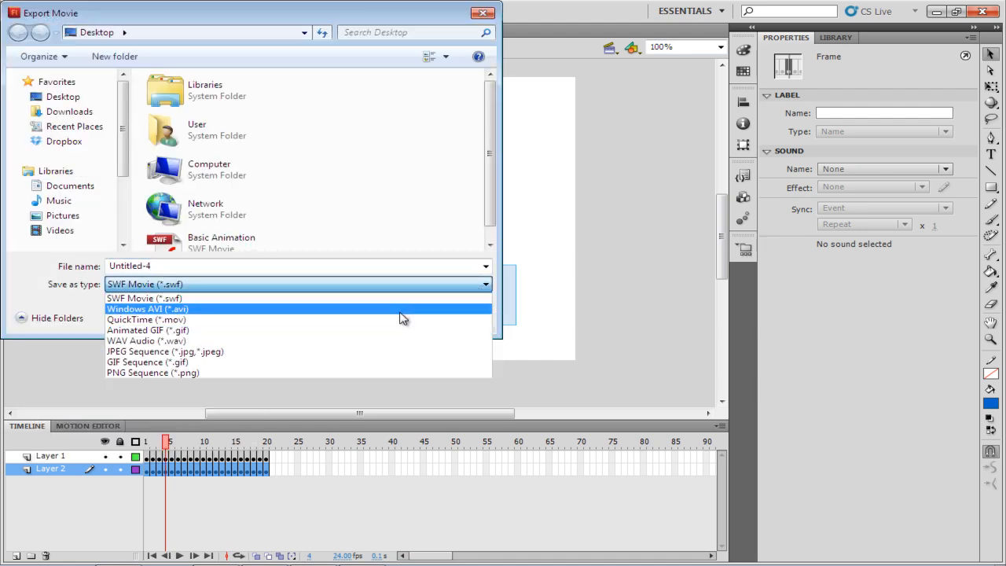
pyautogui.click(148, 308)
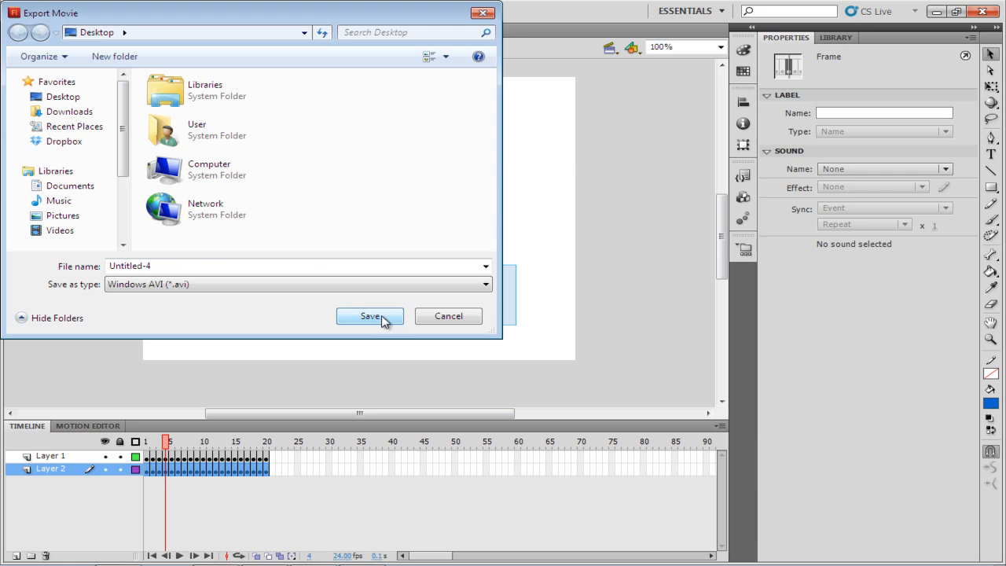
pyautogui.click(370, 316)
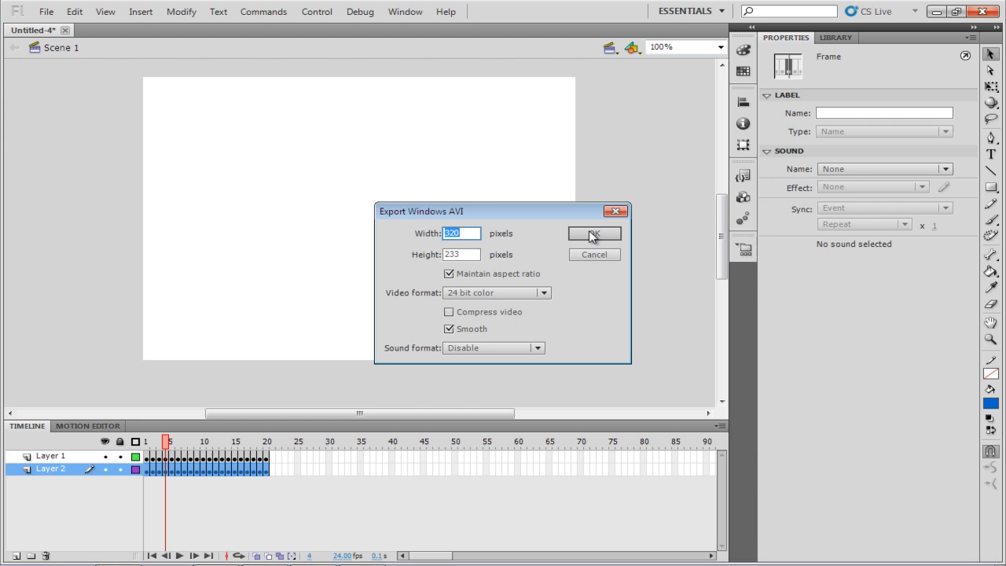
# Step: Accept the 24-bit colour AVI export settings and let the export complete
pyautogui.click(594, 233)
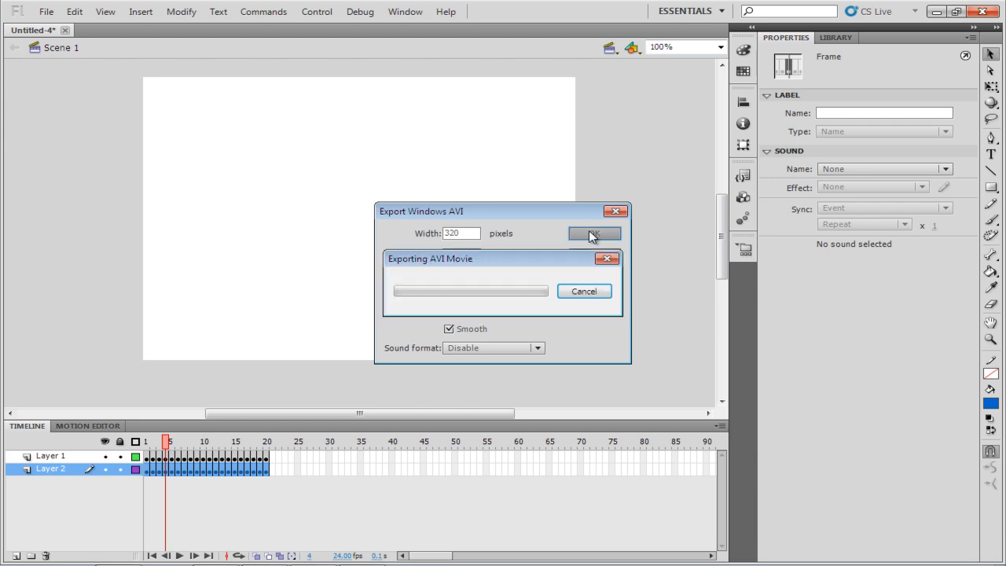
pyautogui.click(594, 233)
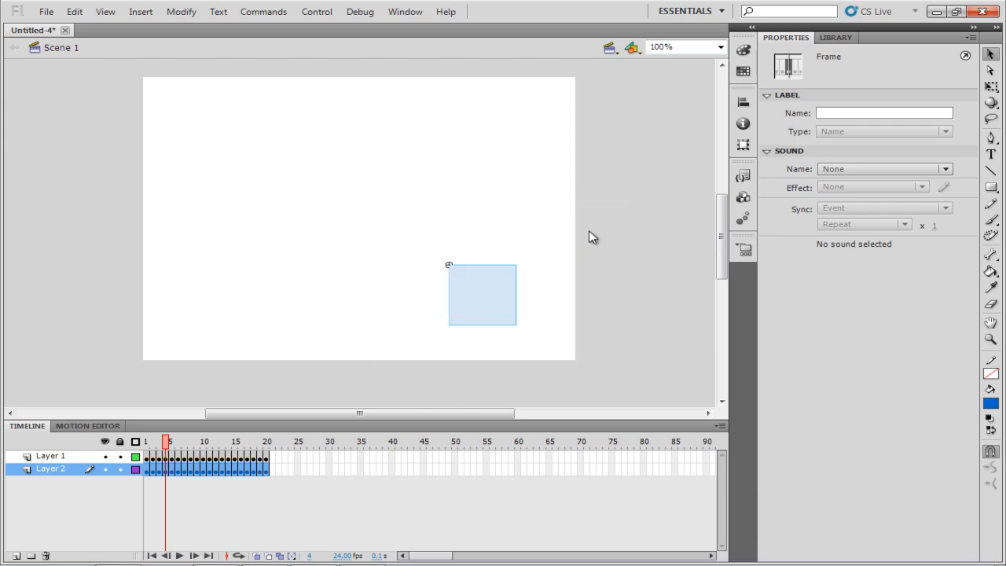